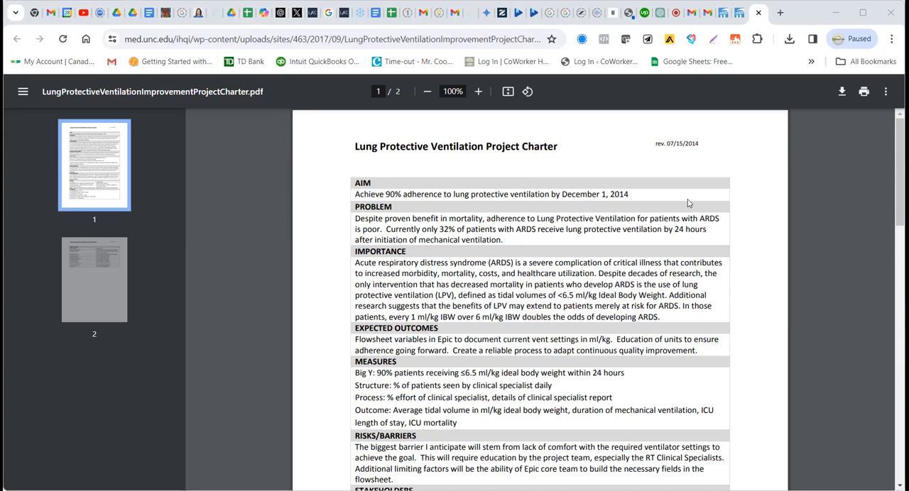
pyautogui.moveTo(592, 185)
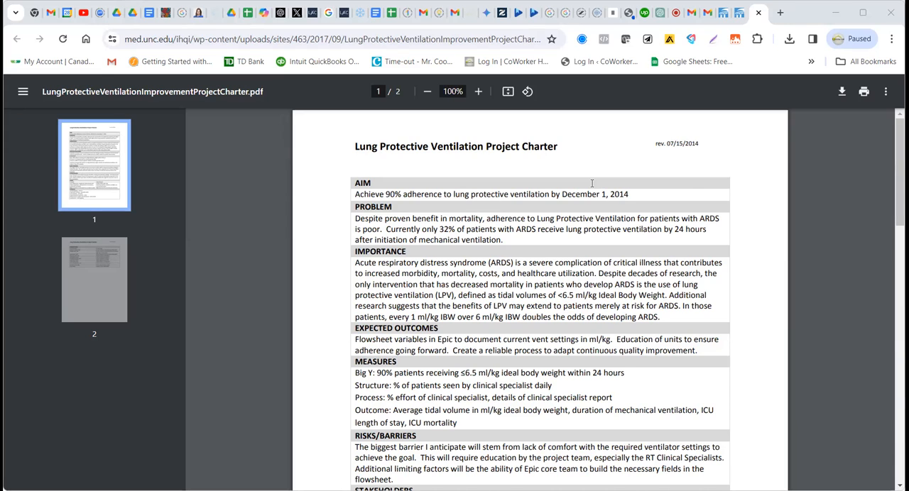
# Step: Scroll page 1 of the charter from the Aim section down past the Schedule into page 2
pyautogui.scroll(-3)
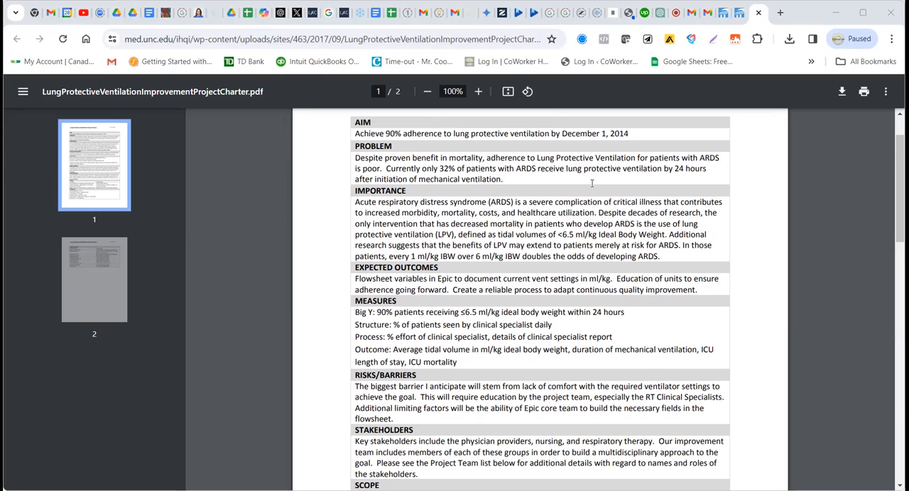
pyautogui.scroll(-3)
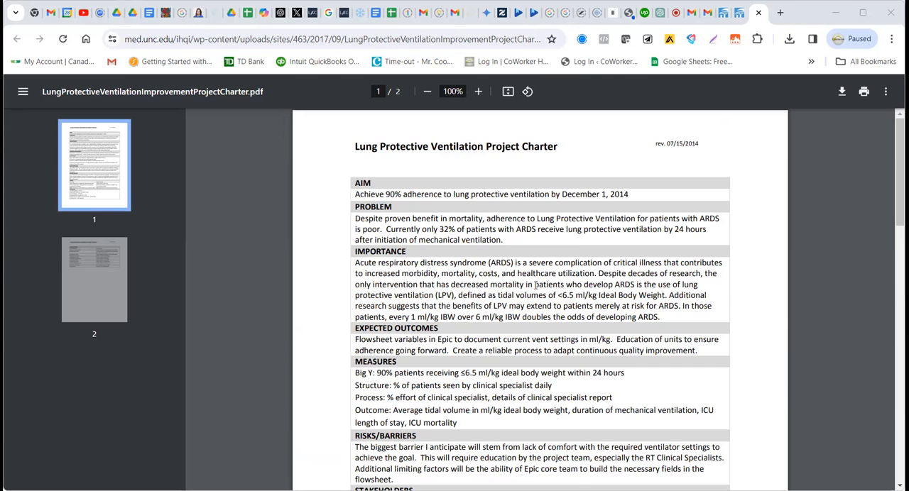
pyautogui.scroll(-3)
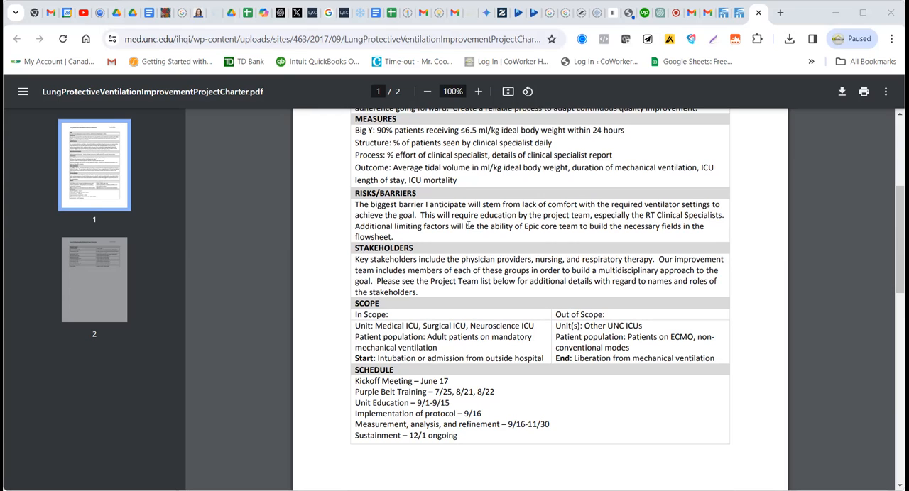
pyautogui.moveTo(482, 292)
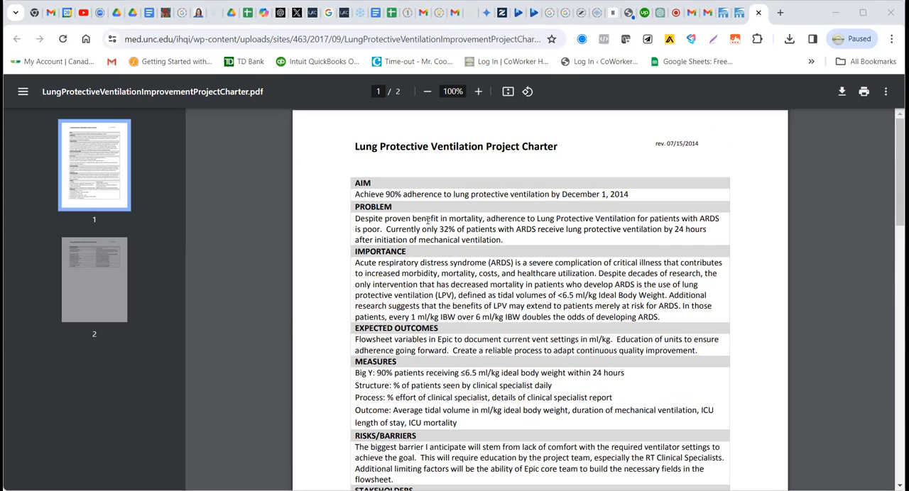
pyautogui.moveTo(458, 280)
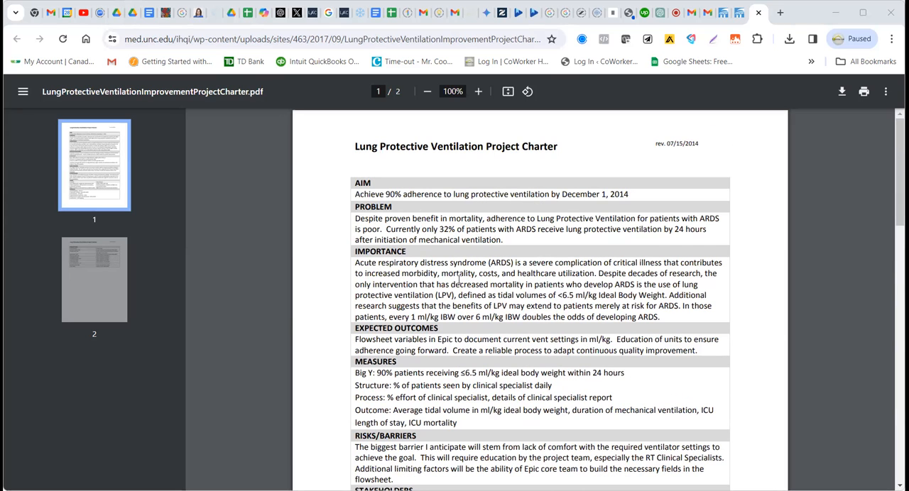
pyautogui.scroll(-3)
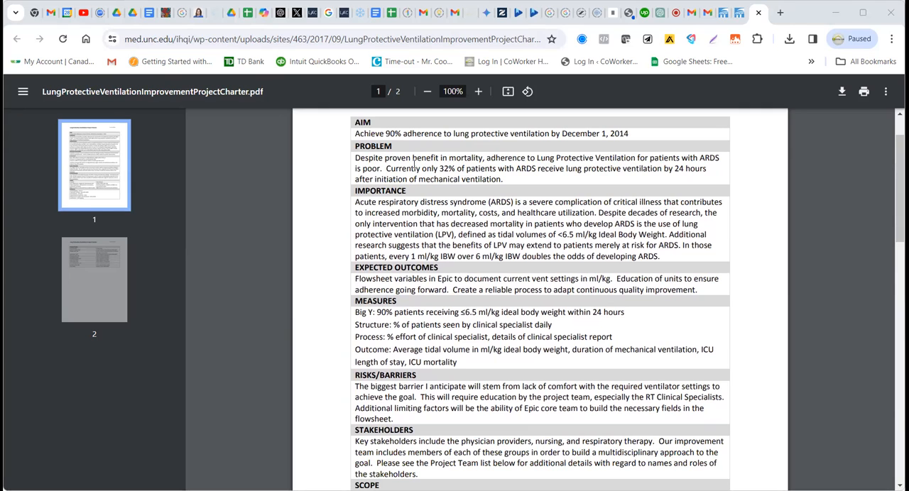
pyautogui.scroll(3)
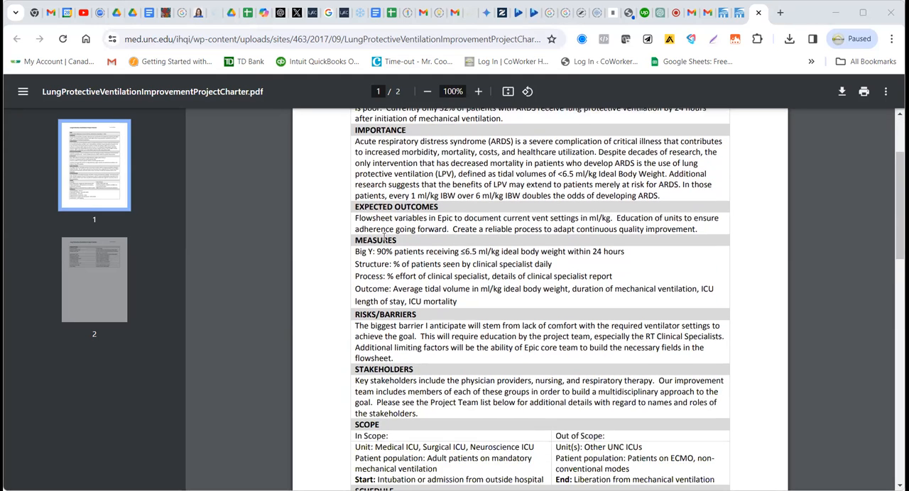
pyautogui.scroll(-3)
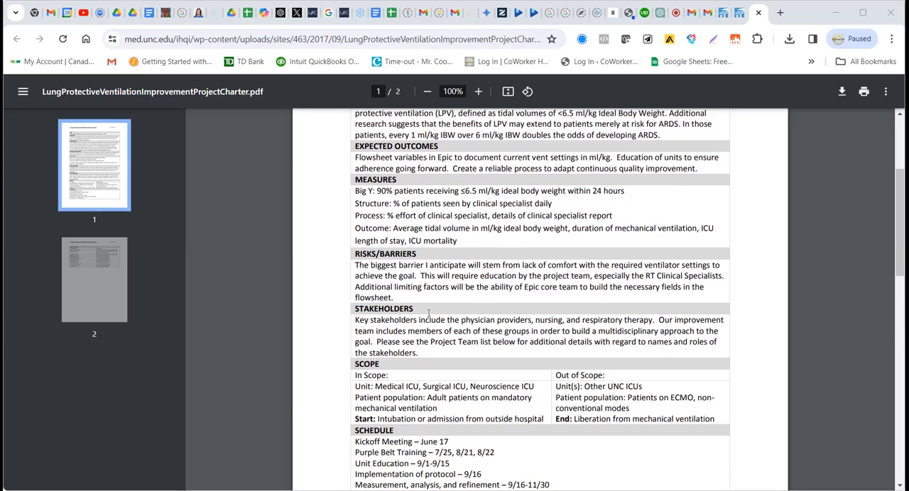
pyautogui.scroll(-3)
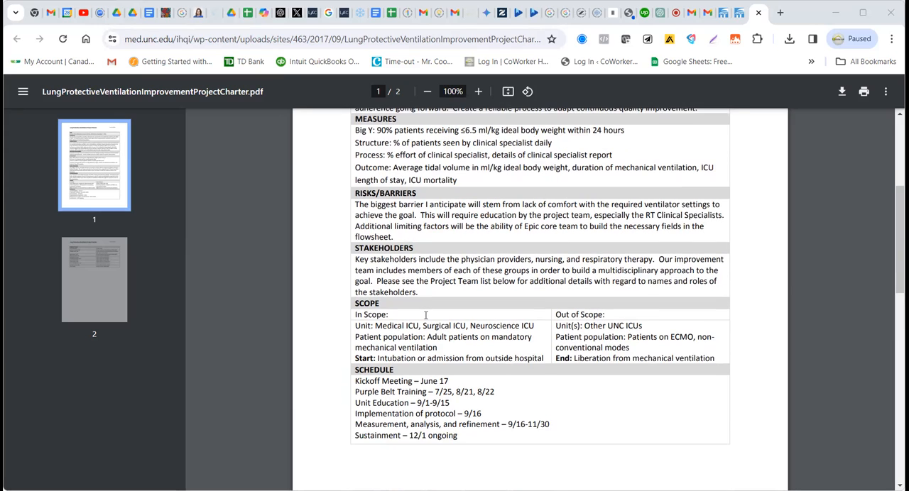
pyautogui.moveTo(426, 318)
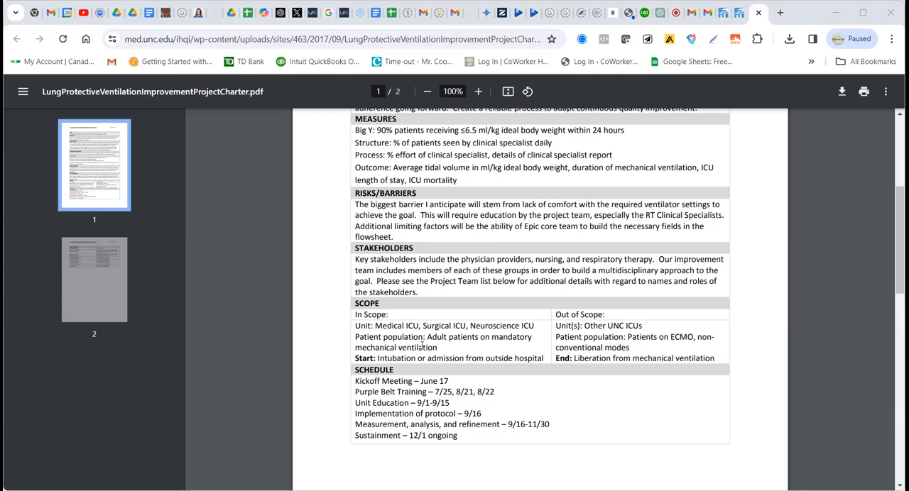
pyautogui.scroll(-3)
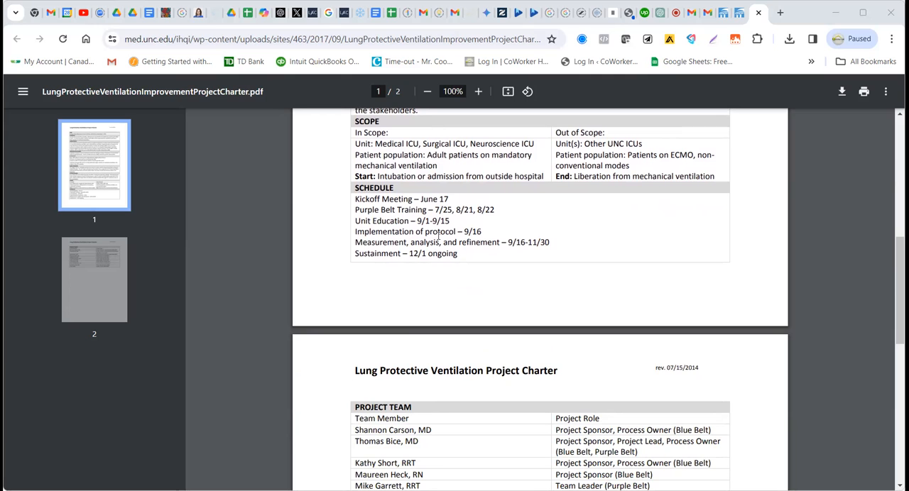
# Step: Scroll to page 2 to bring the Project Team table with roles into view
pyautogui.scroll(-3)
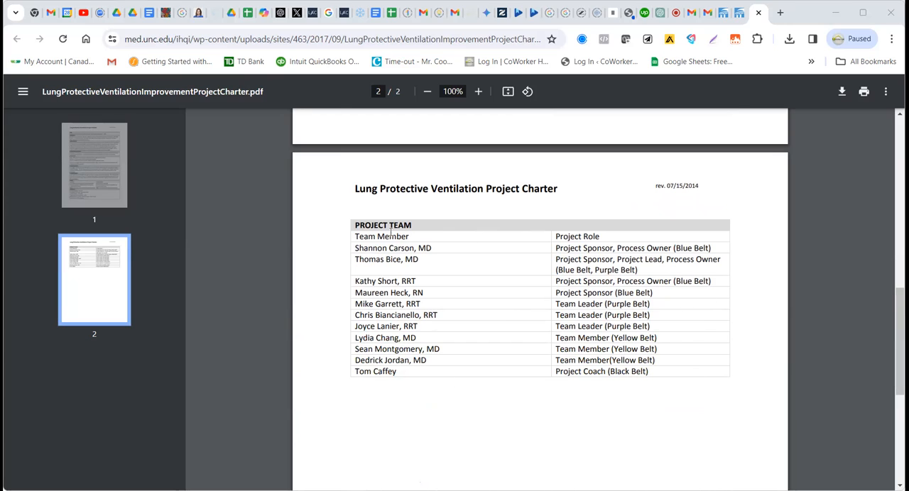
pyautogui.moveTo(442, 253)
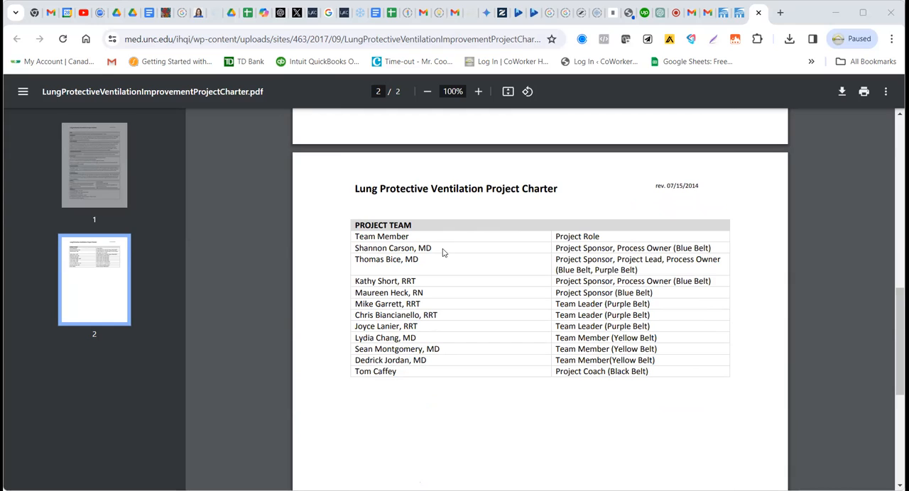
pyautogui.moveTo(670, 335)
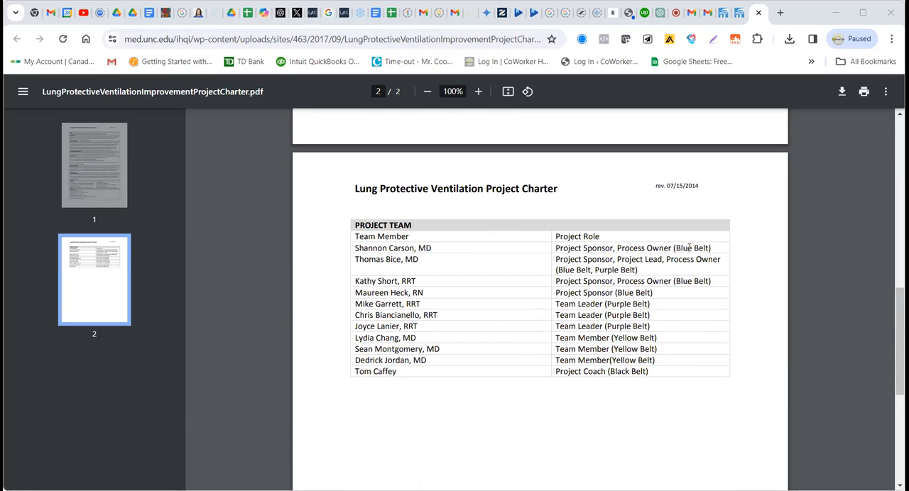
pyautogui.moveTo(651, 309)
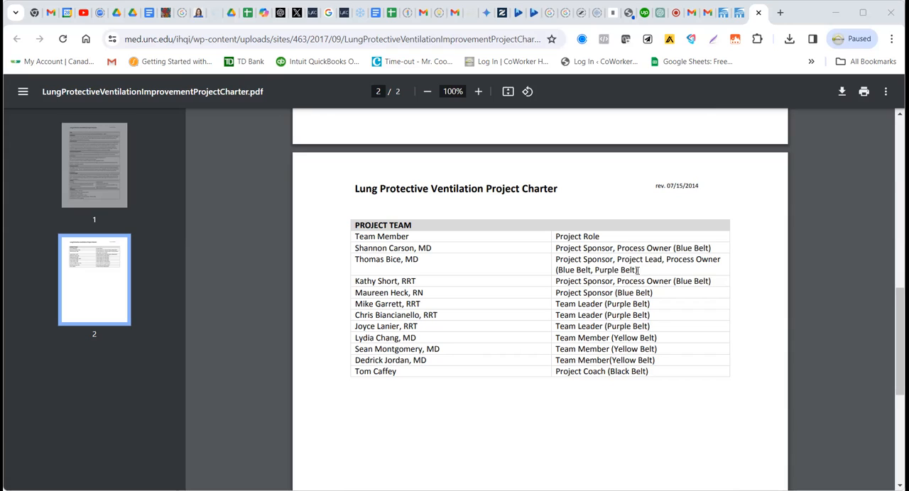
pyautogui.moveTo(443, 287)
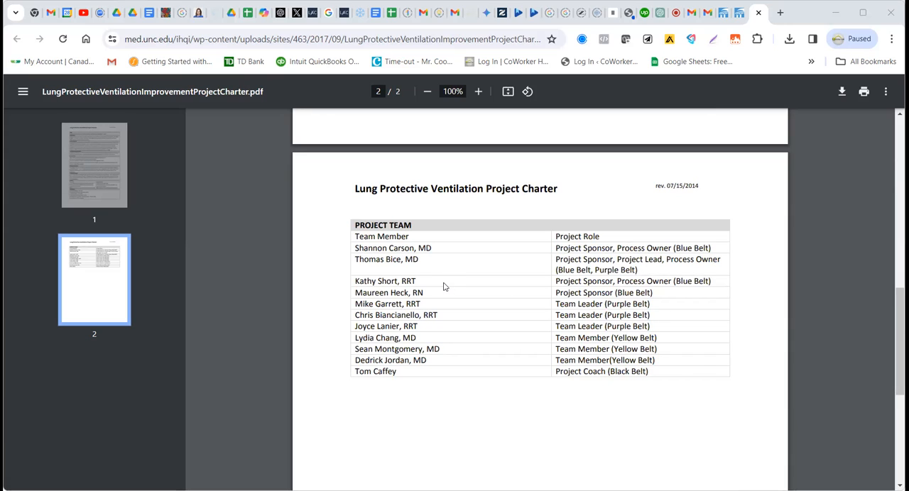
pyautogui.moveTo(453, 277)
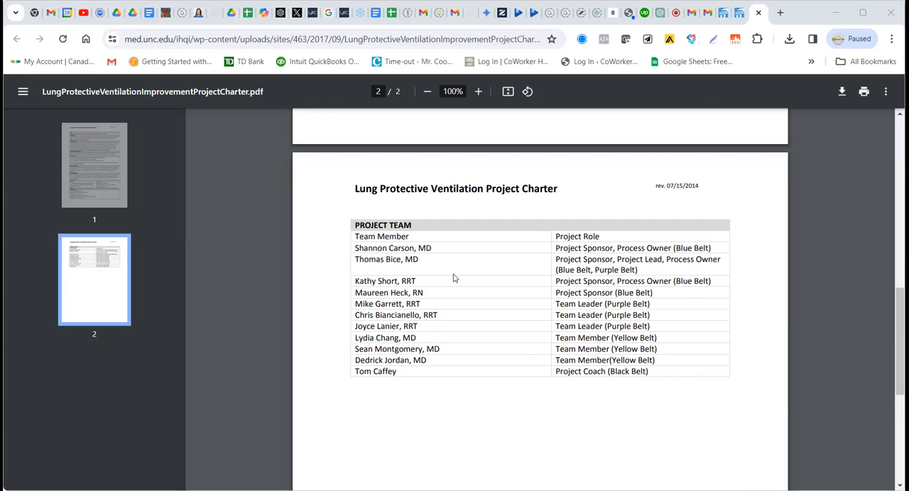
pyautogui.moveTo(457, 280)
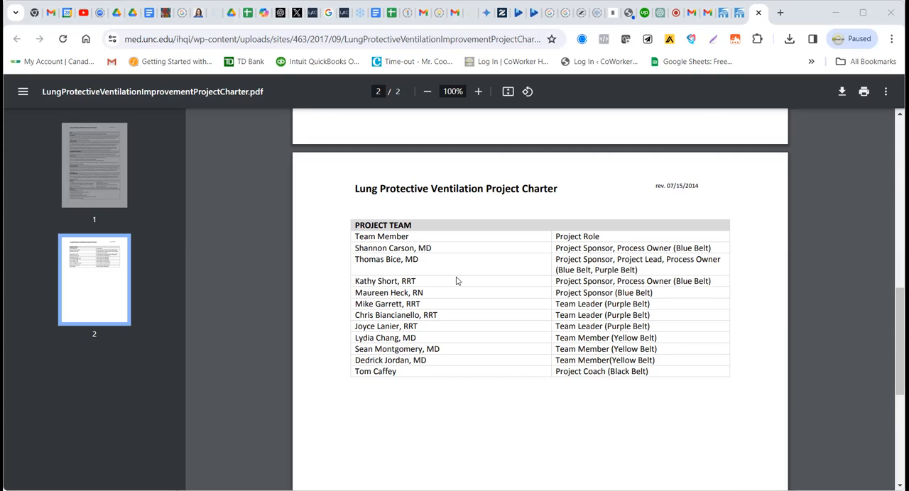
pyautogui.moveTo(532, 224)
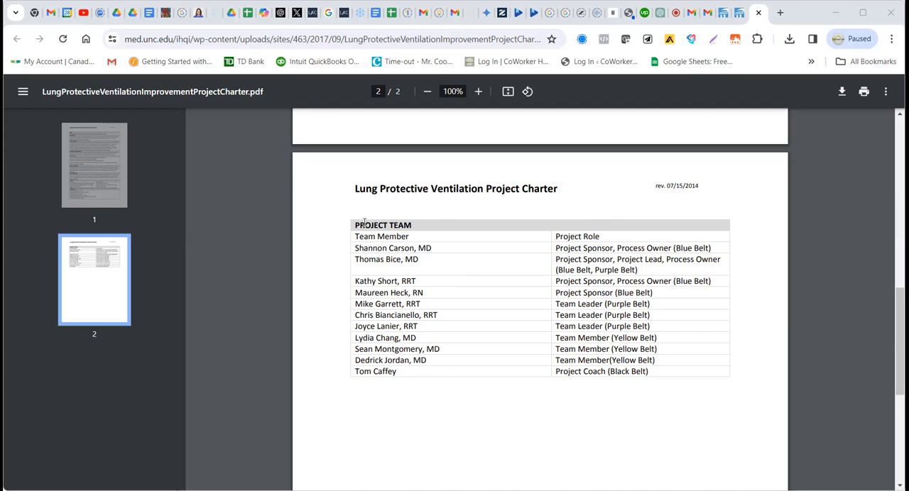
pyautogui.moveTo(409, 208)
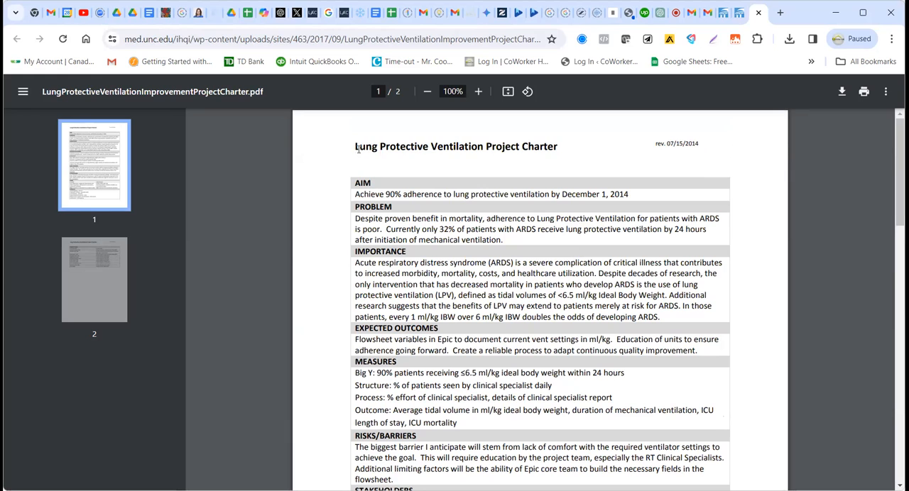
# Step: Select the charter text from the title through page 2 and bring up the copy menu
pyautogui.moveTo(355, 146); pyautogui.dragTo(437, 480)
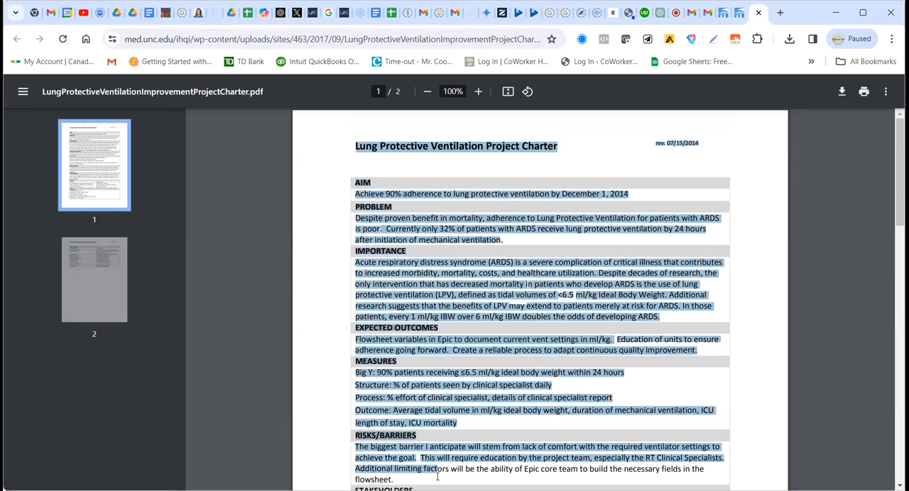
pyautogui.scroll(-3)
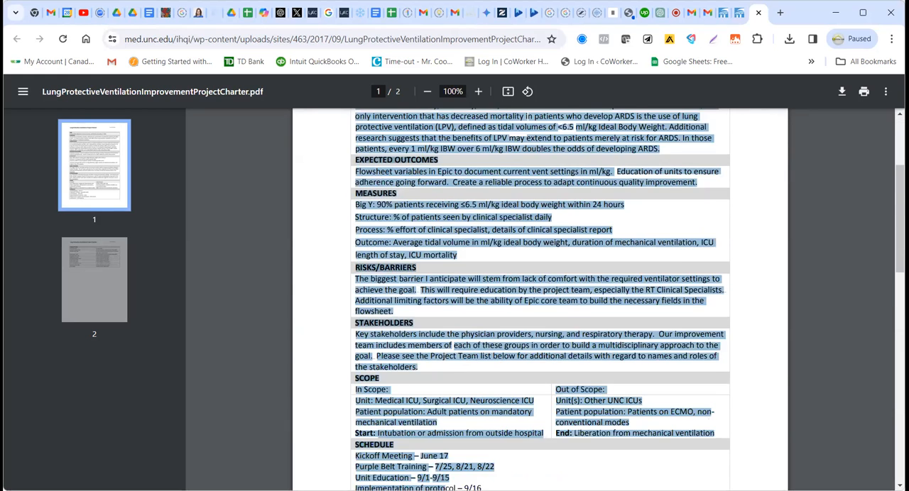
pyautogui.scroll(-3)
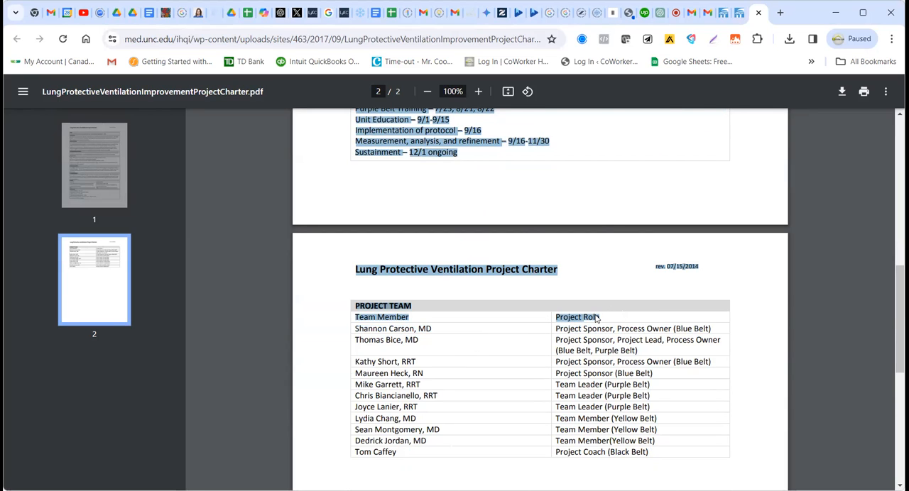
pyautogui.rightClick(575, 317)
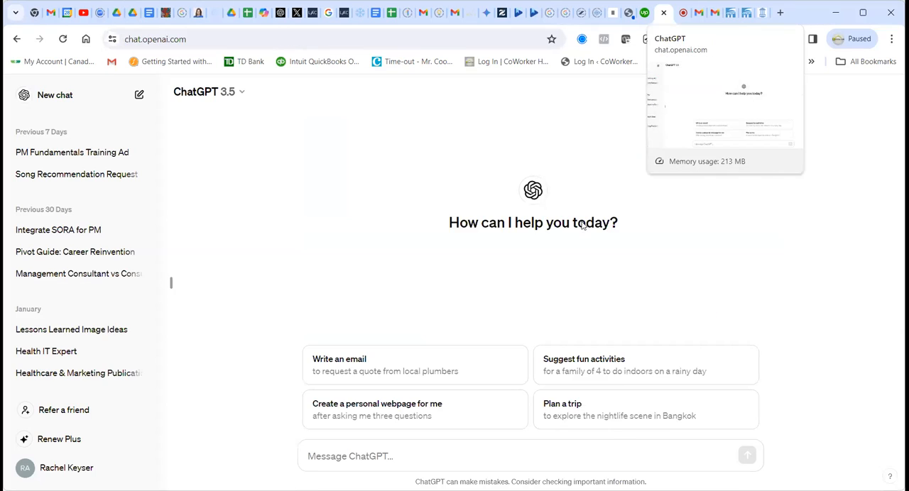
pyautogui.moveTo(397, 385)
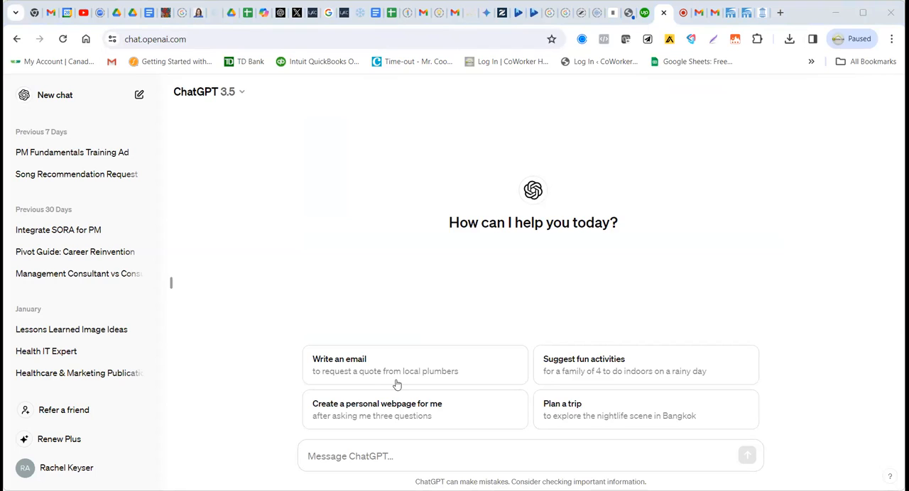
pyautogui.moveTo(350, 250)
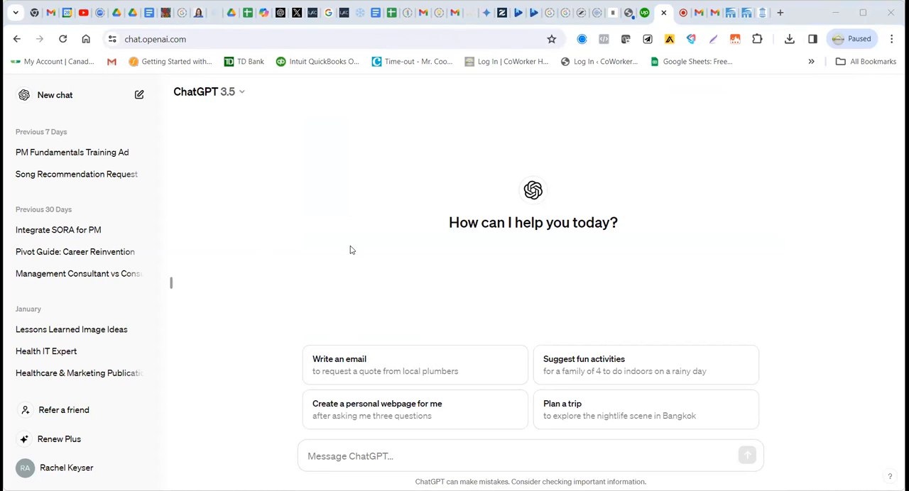
pyautogui.moveTo(381, 477)
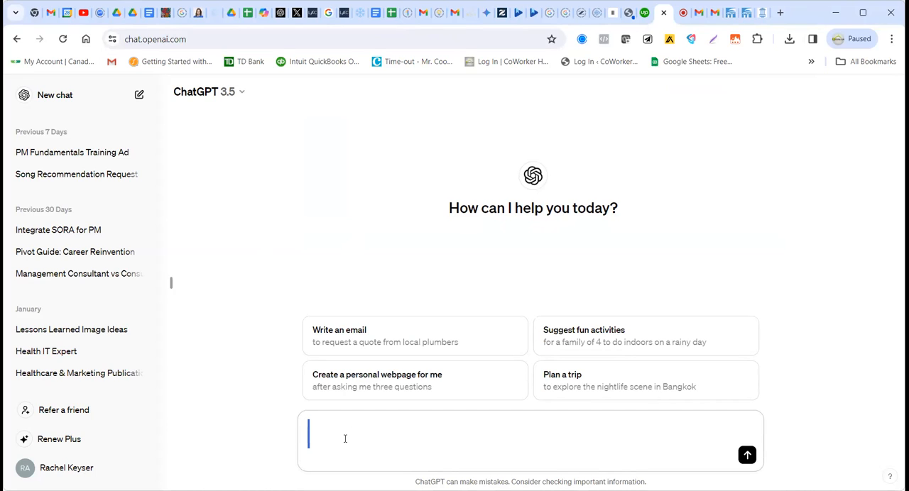
pyautogui.moveTo(310, 433)
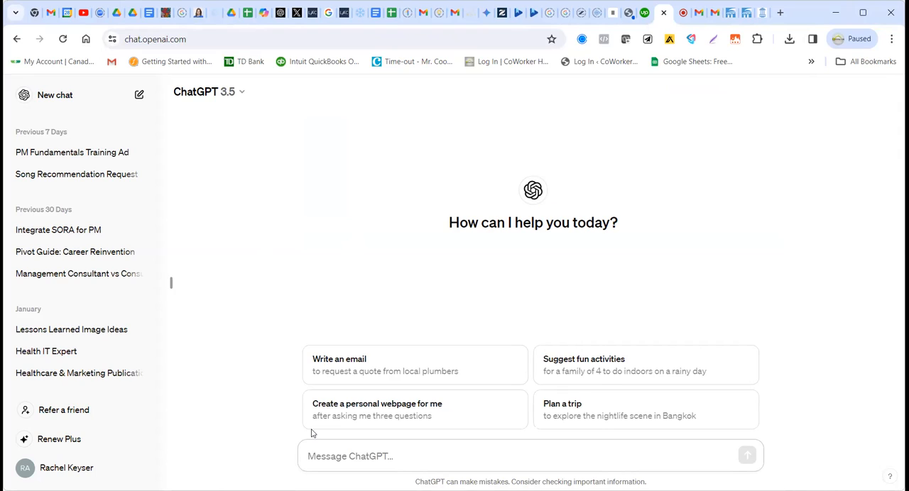
# Step: Write the request for the Statement of Work format from this Project Charter, fixing 'this'
pyautogui.write('Write for')
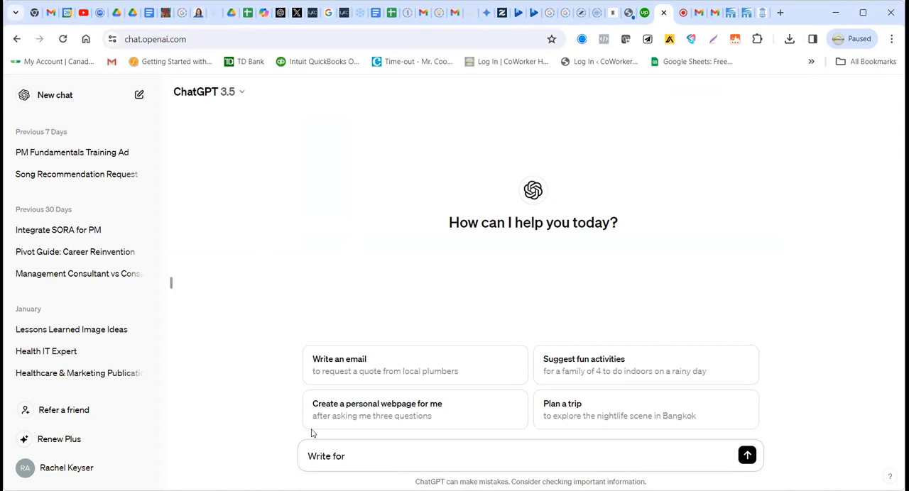
pyautogui.write('me a')
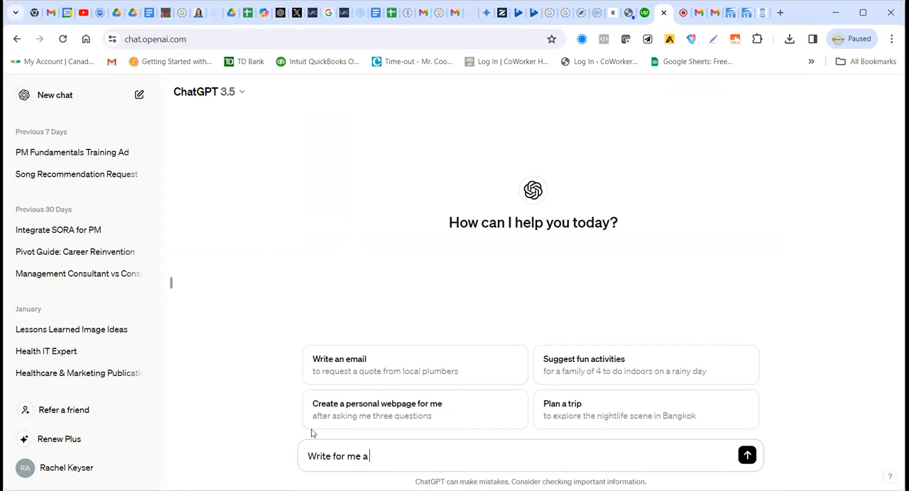
pyautogui.press('Backspace')
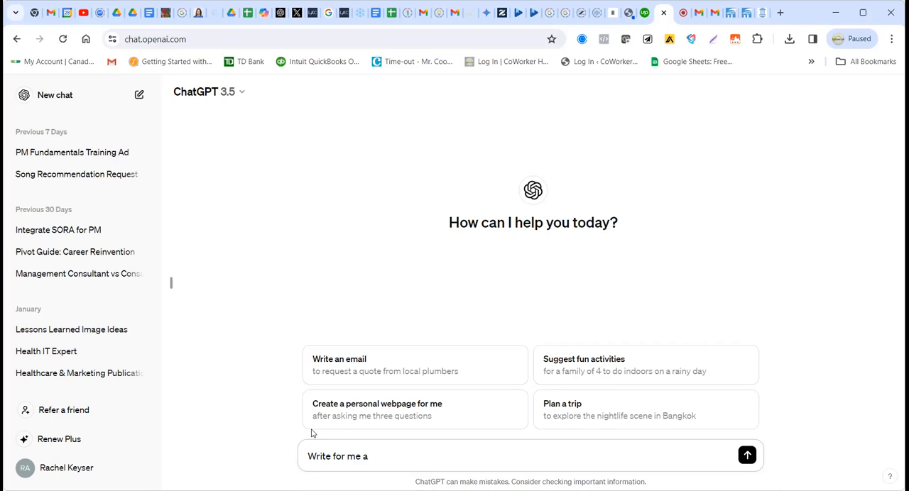
pyautogui.write('the Proejct')
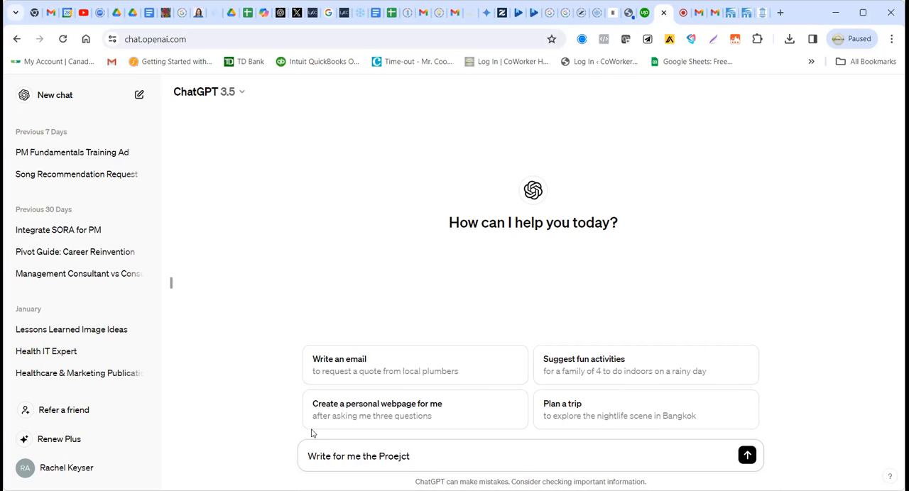
pyautogui.write('State')
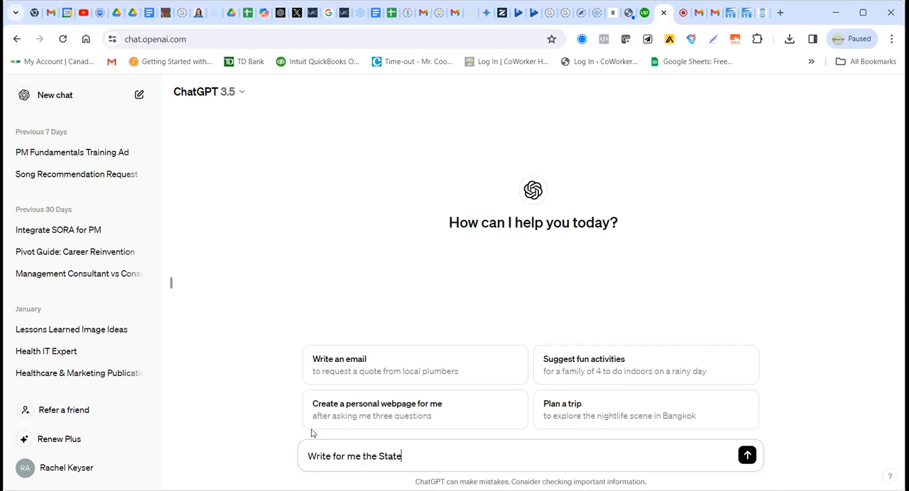
pyautogui.write('m')
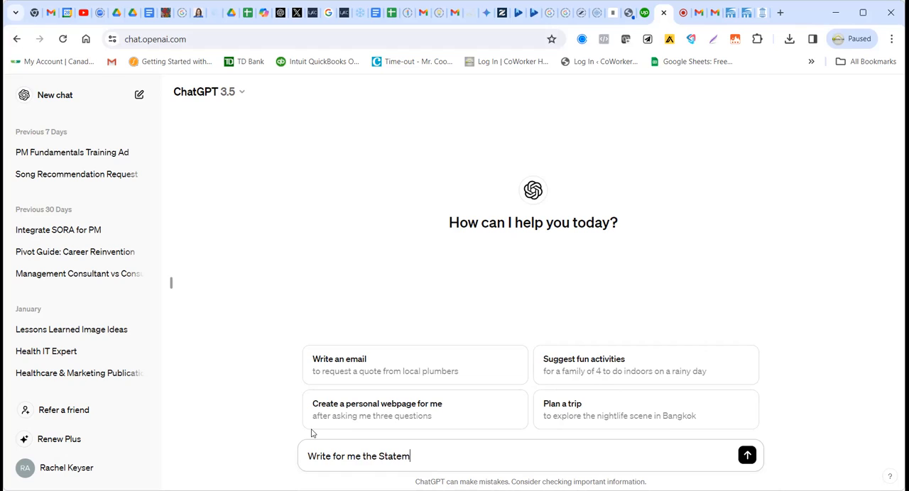
pyautogui.write('ent of Work format from thsi')
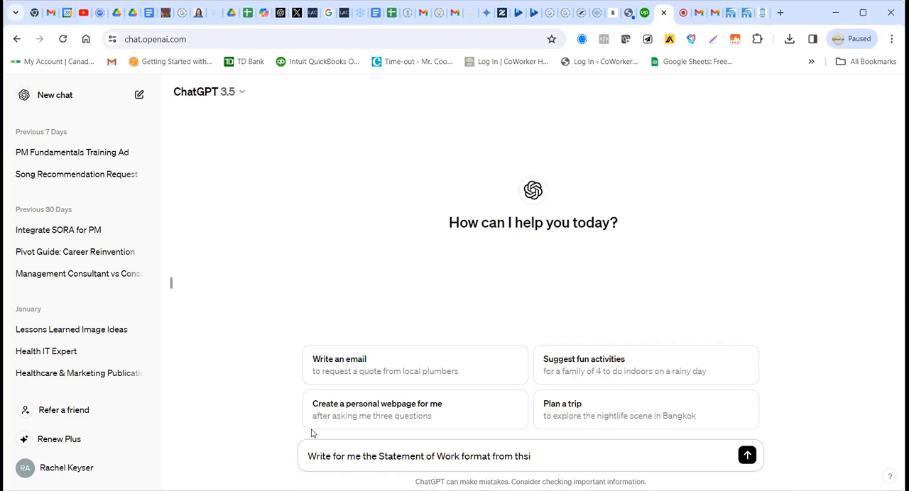
pyautogui.press('Backspace')
pyautogui.write('is Proejct Charter Statement below, in a format that I')
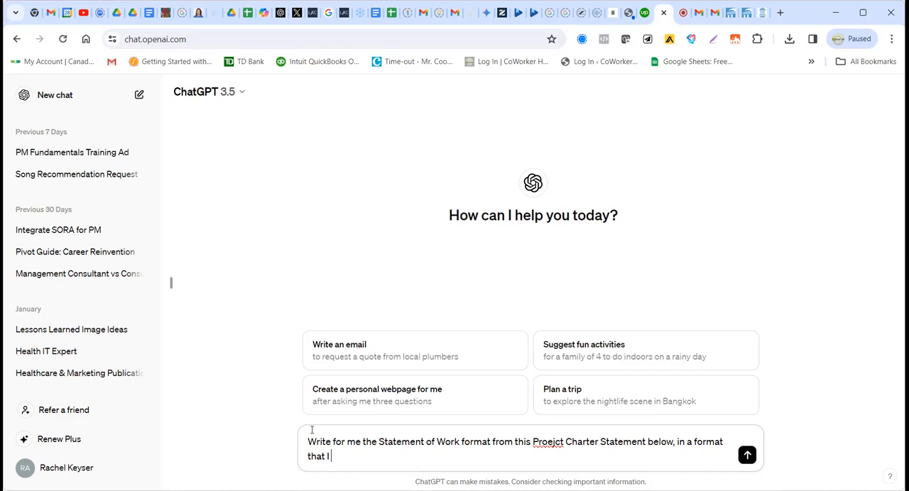
# Step: Continue the prompt: 'as a Project/Program Manager can be' used for a plan and schedule
pyautogui.write('as a Project/Program Manager can')
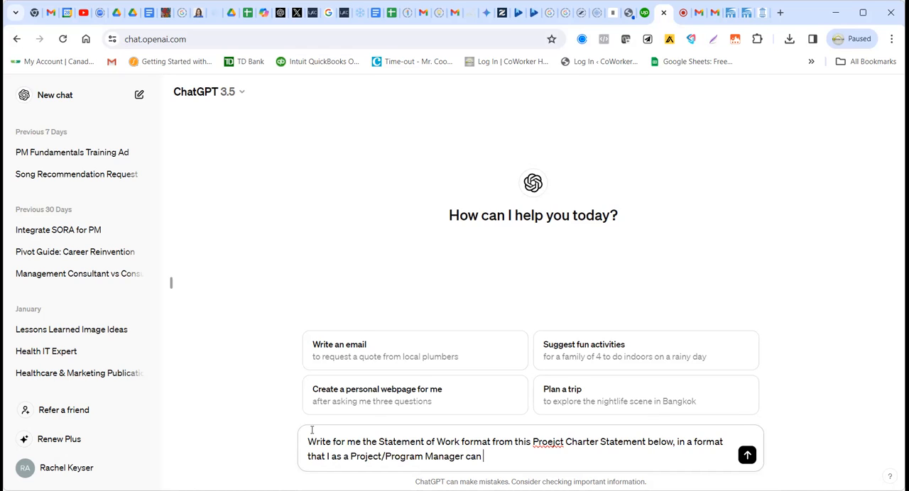
pyautogui.write('be')
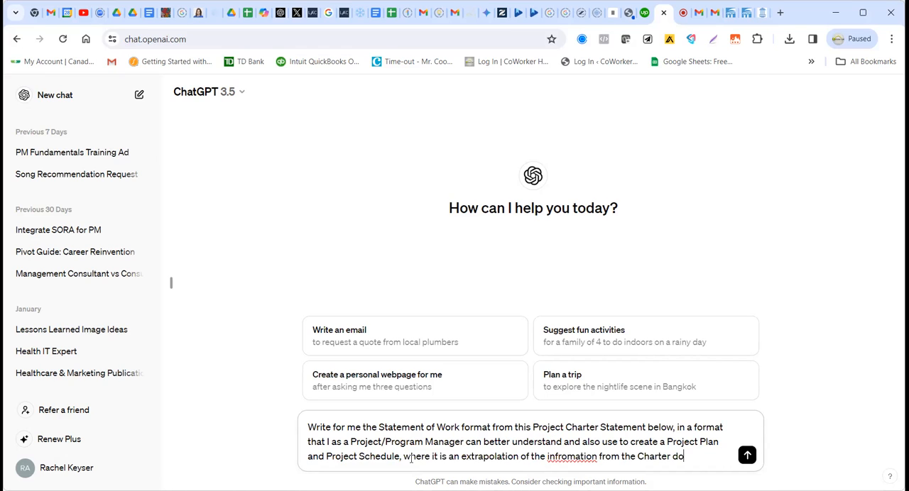
# Step: Reword the prompt's ending to 'content or document' and close it with a period
pyautogui.press('Backspace')
pyautogui.write('content or document')
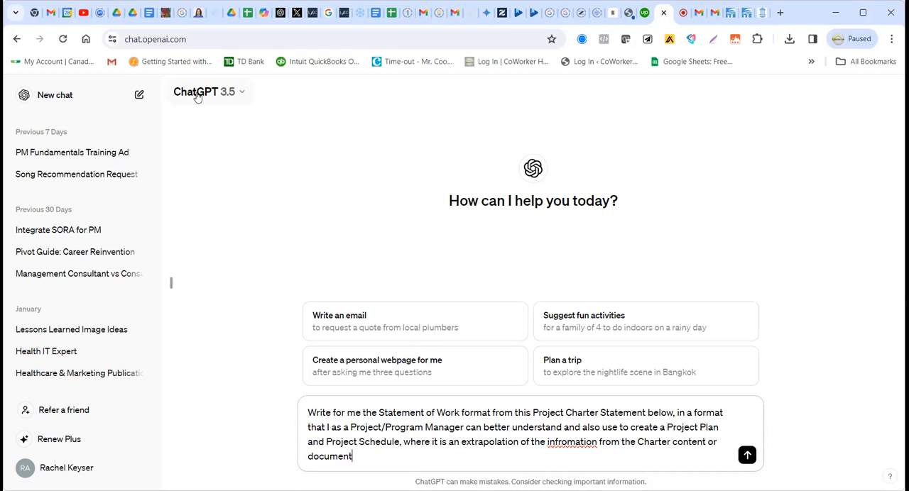
pyautogui.moveTo(181, 332)
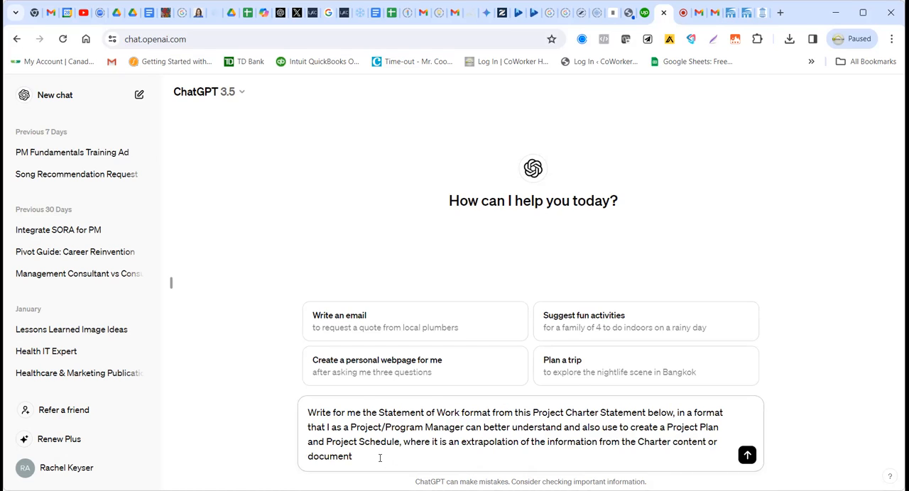
pyautogui.write('.')
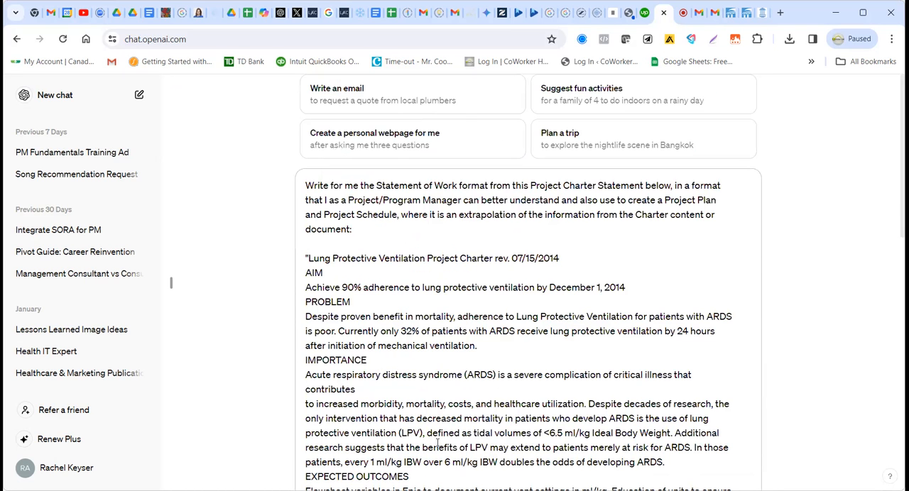
# Step: Scroll through ChatGPT's generated bulleted Statement of Work down to its summary
pyautogui.scroll(-3)
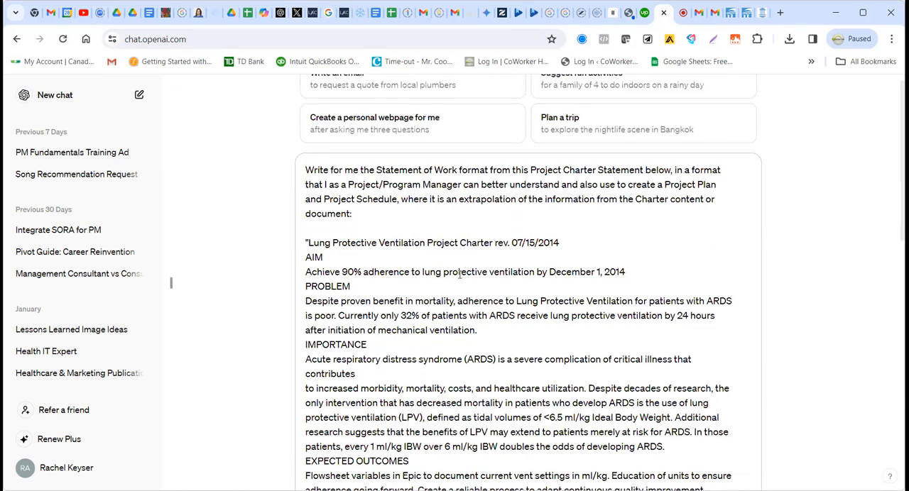
pyautogui.scroll(-3)
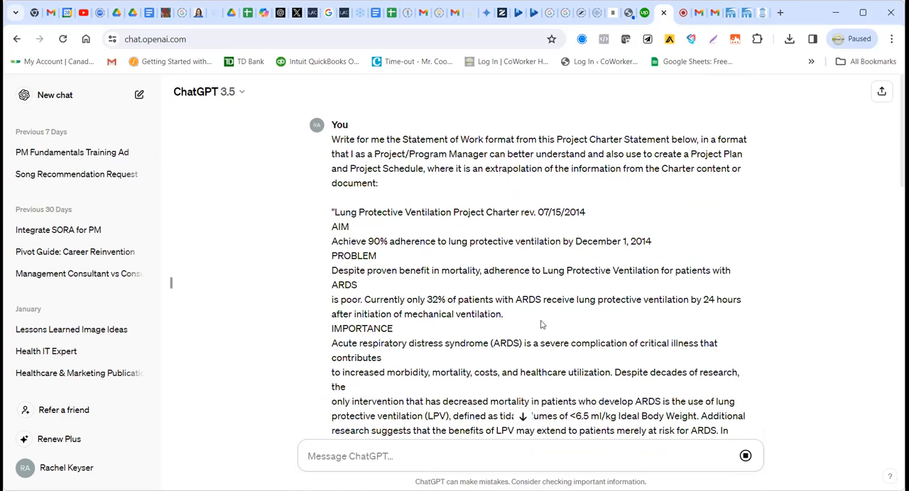
pyautogui.scroll(-3)
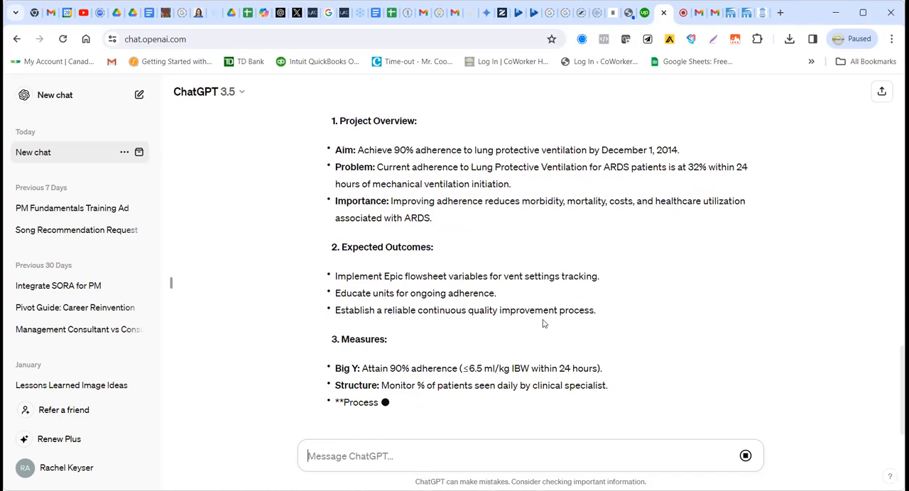
pyautogui.scroll(-3)
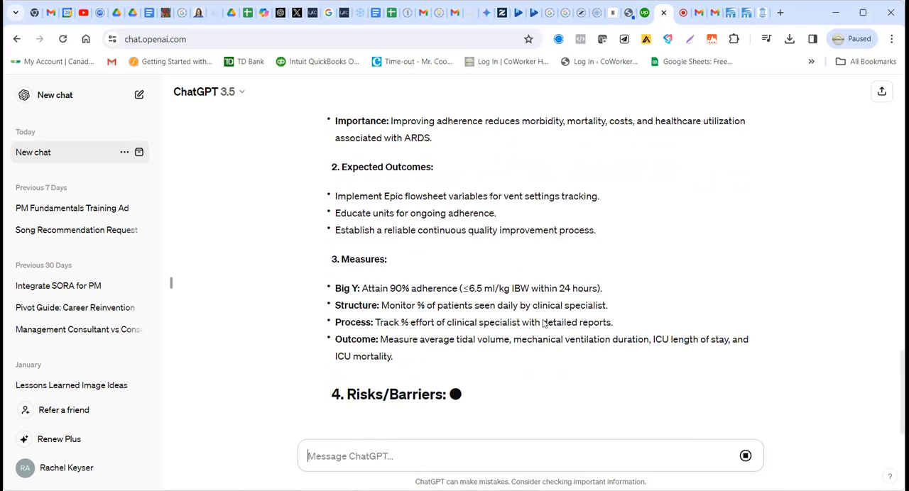
pyautogui.scroll(-3)
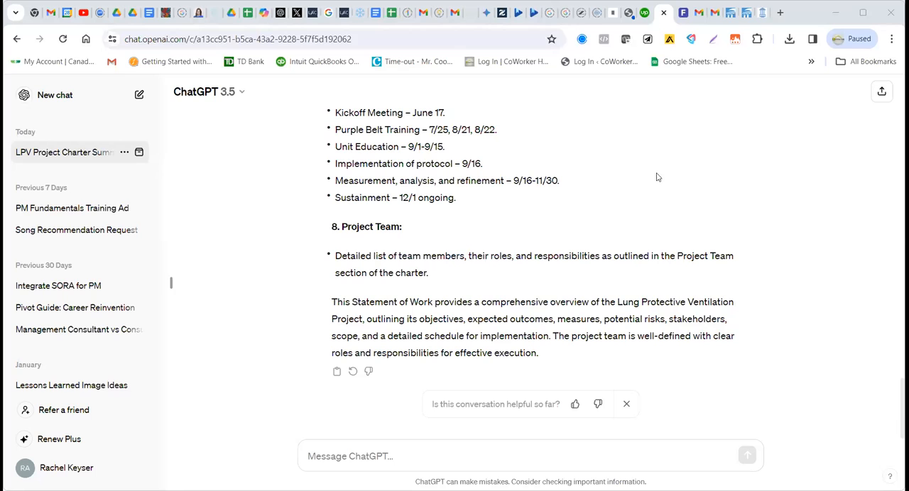
pyautogui.moveTo(651, 196)
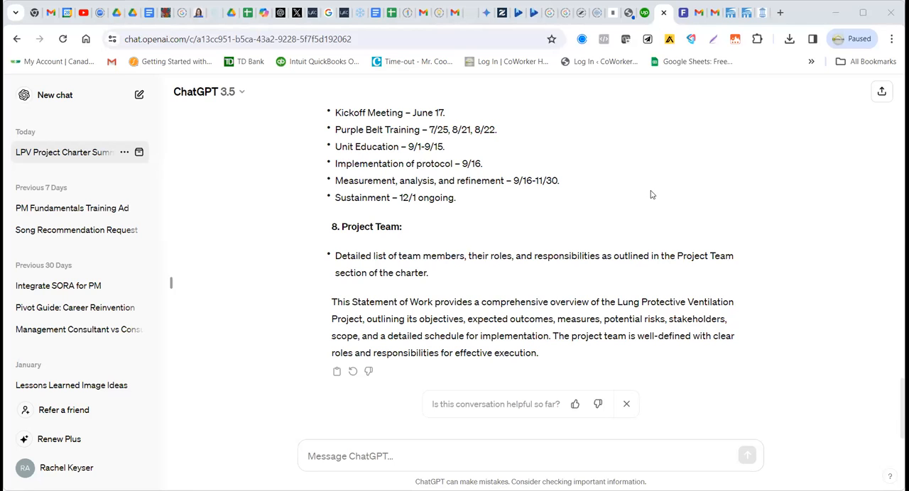
pyautogui.moveTo(656, 235)
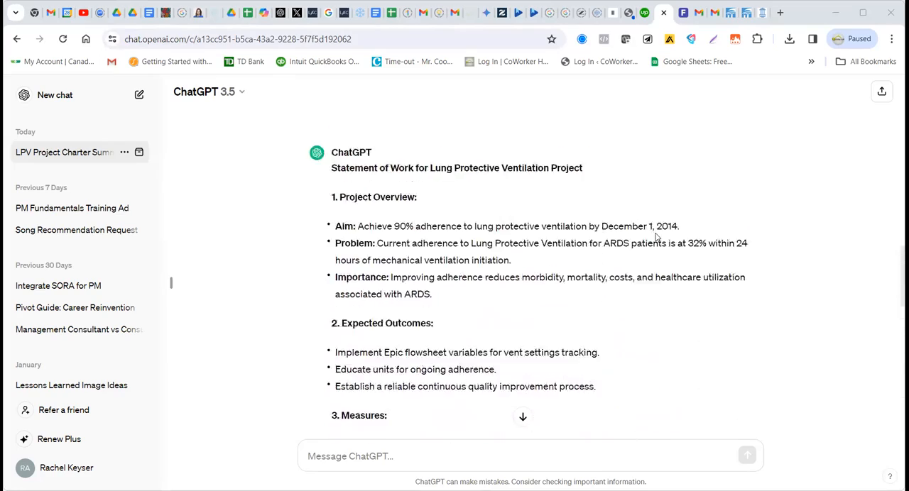
pyautogui.scroll(-3)
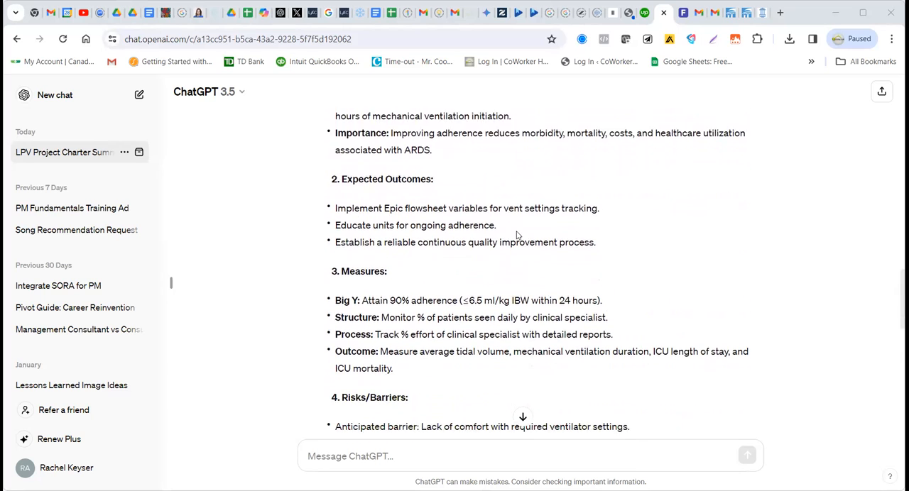
pyautogui.scroll(-3)
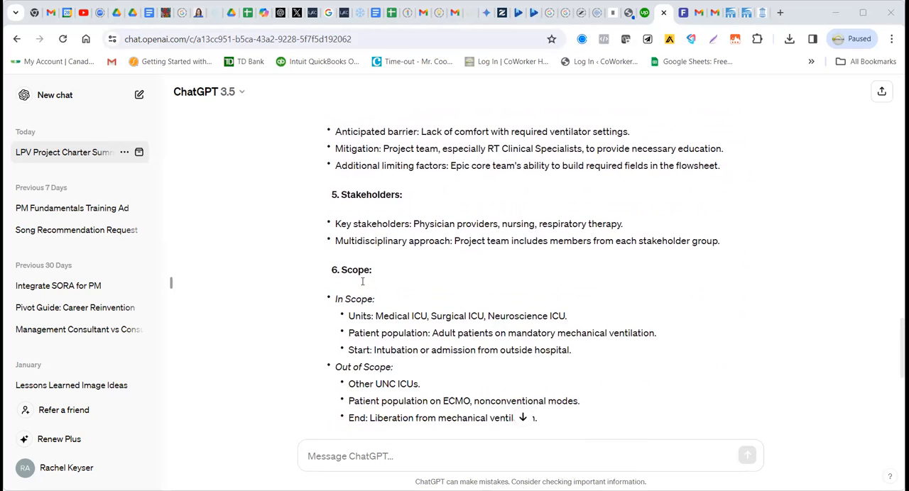
pyautogui.scroll(-3)
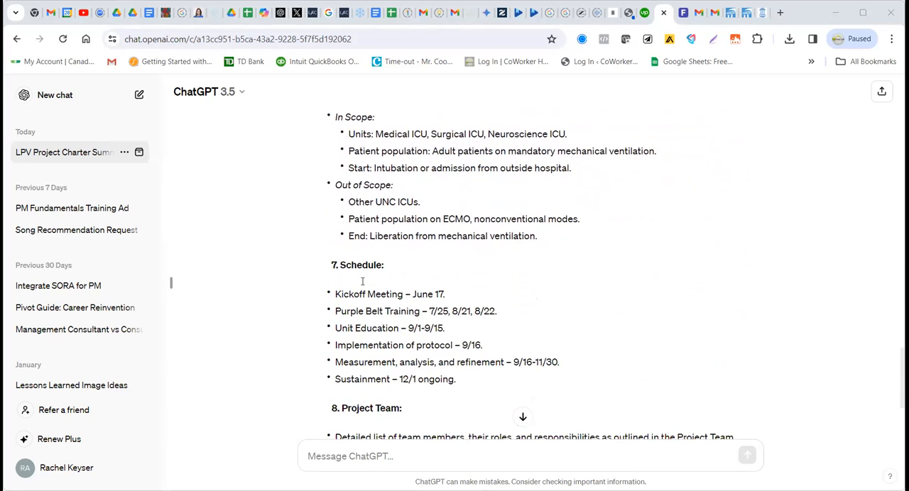
pyautogui.scroll(-3)
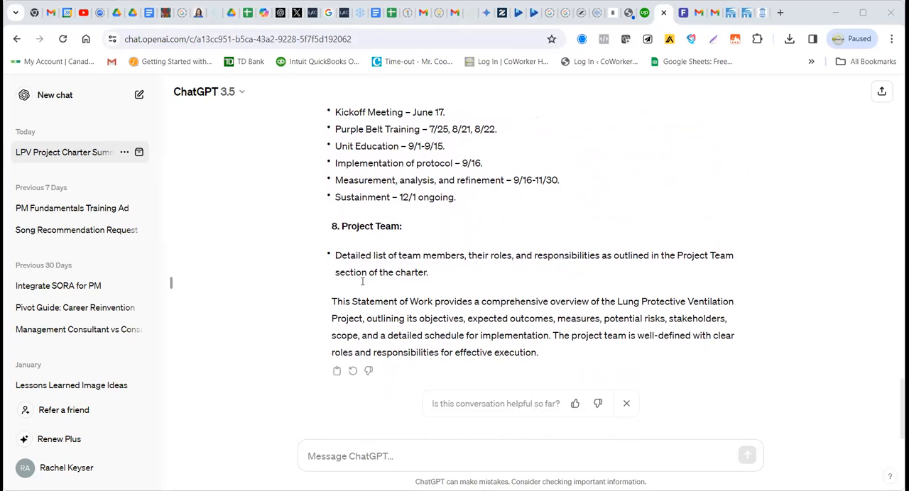
pyautogui.moveTo(670, 285)
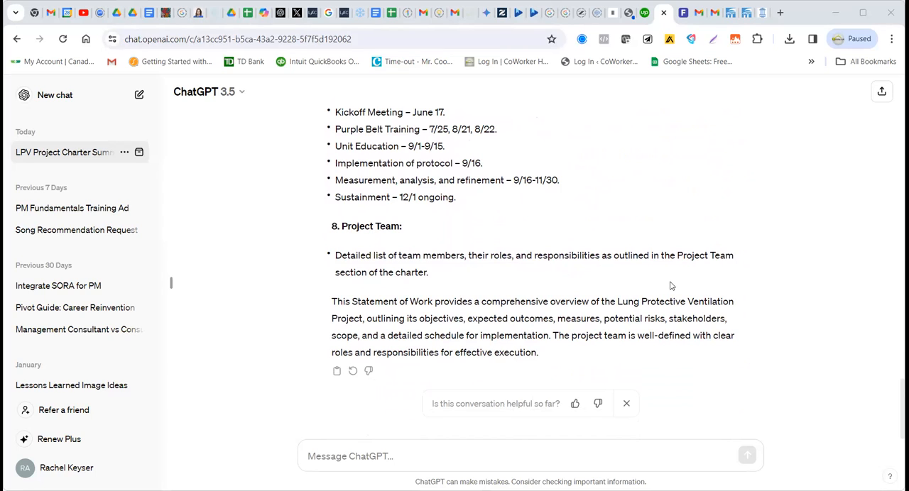
pyautogui.moveTo(660, 284)
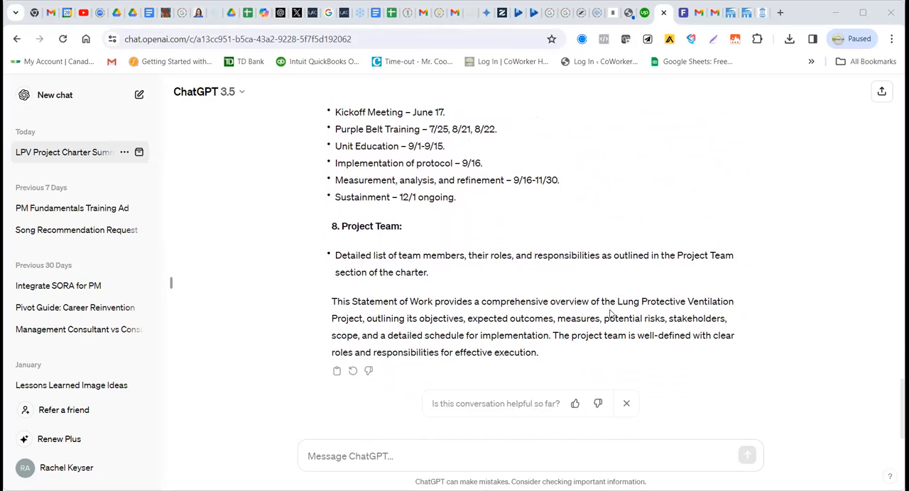
pyautogui.moveTo(457, 275)
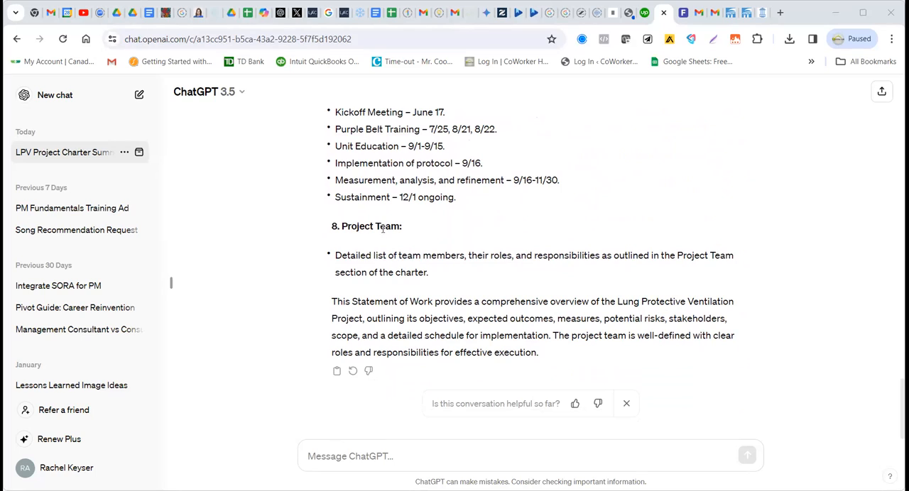
pyautogui.moveTo(414, 270)
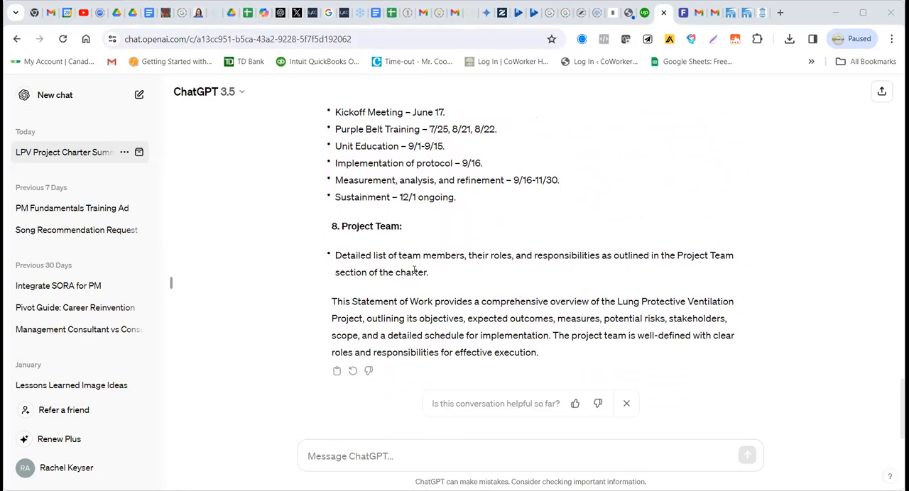
pyautogui.moveTo(656, 273)
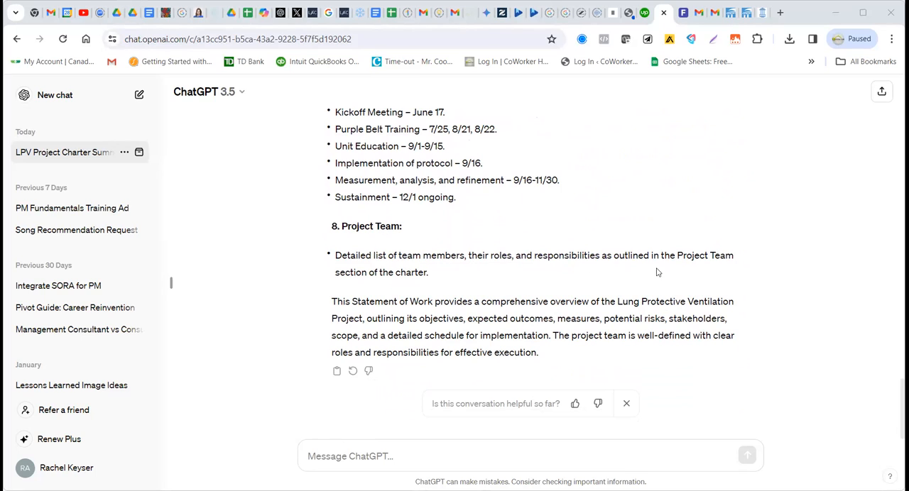
pyautogui.moveTo(461, 276)
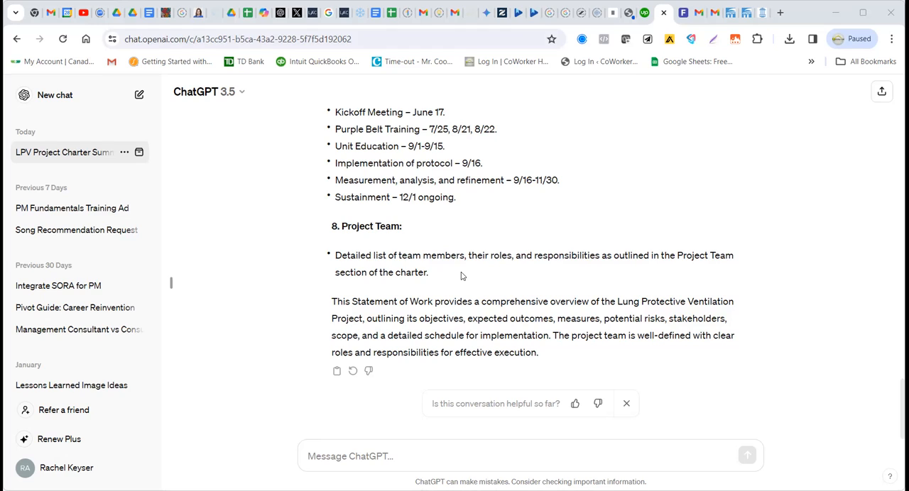
pyautogui.moveTo(487, 270)
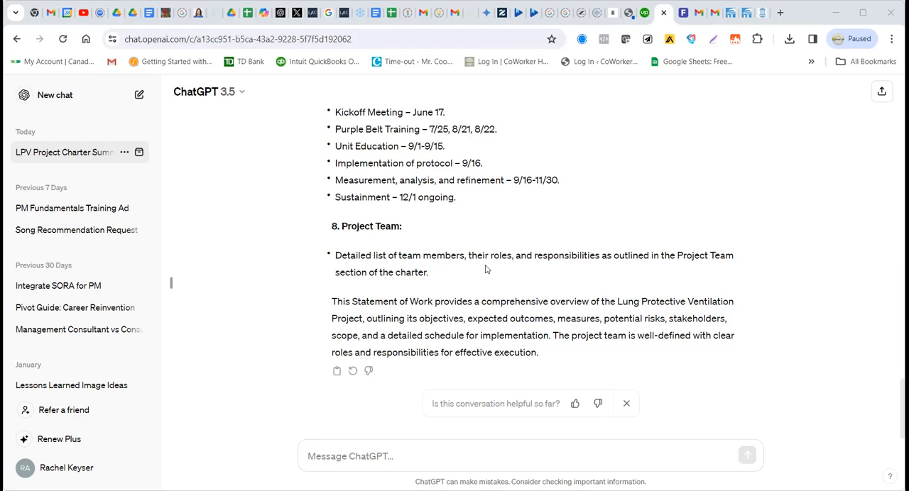
pyautogui.moveTo(431, 62)
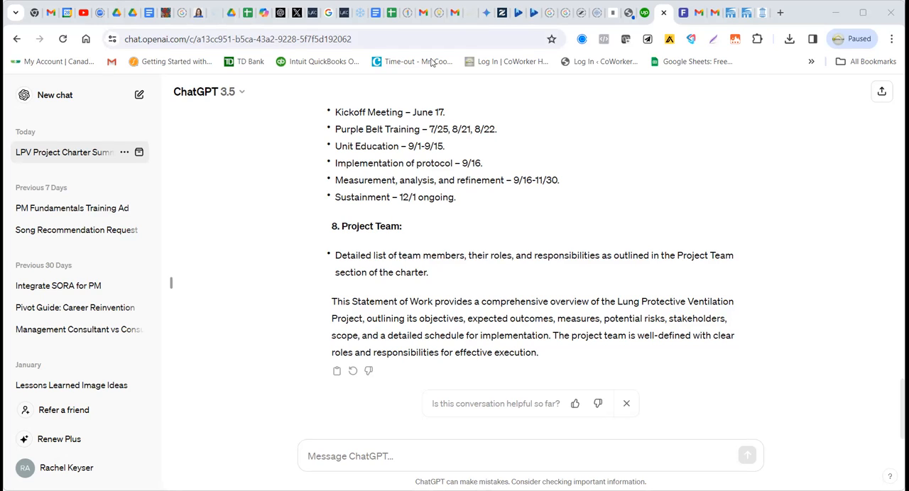
pyautogui.moveTo(476, 133)
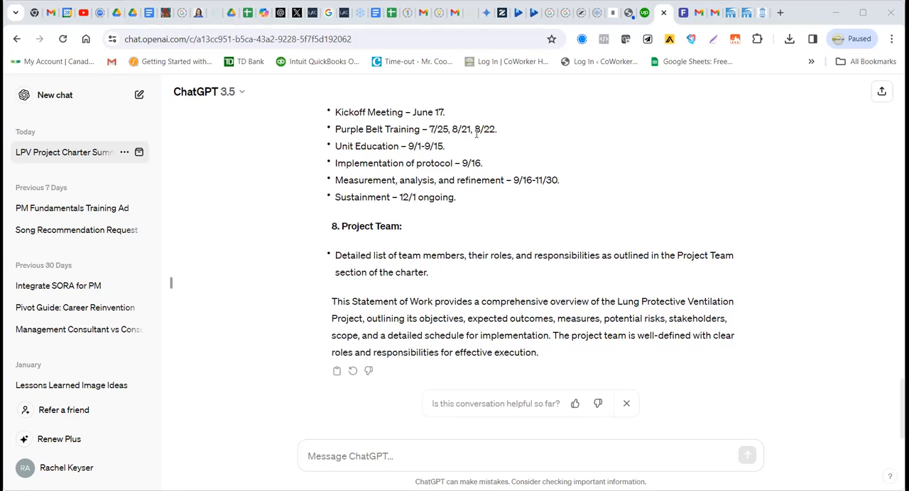